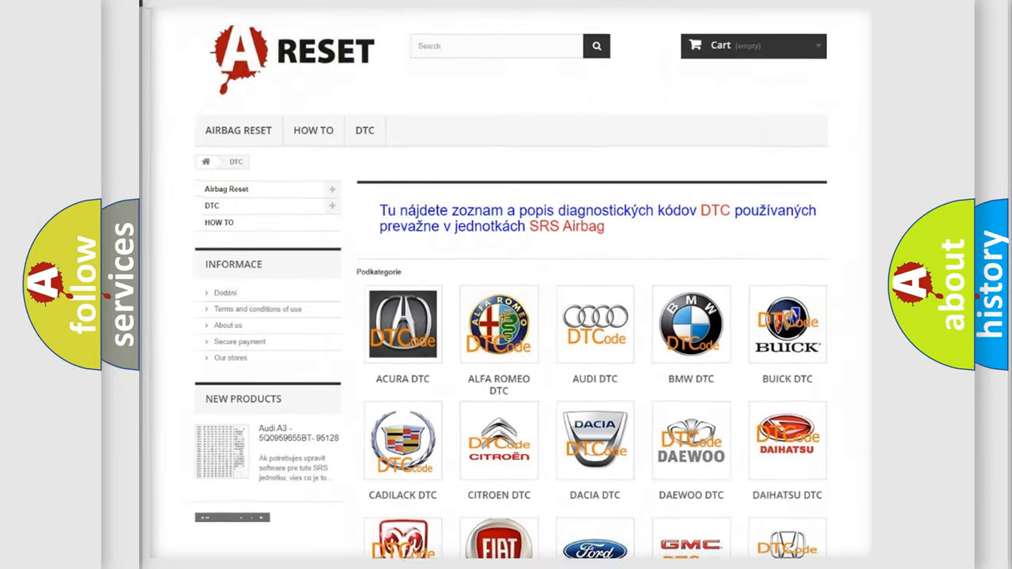
scroll(down, 3)
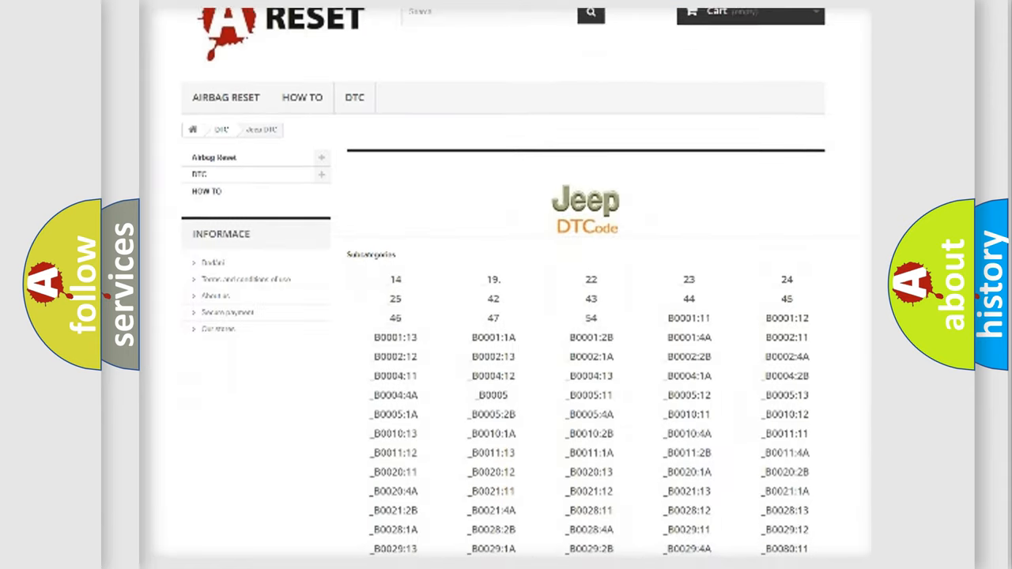
scroll(down, 3)
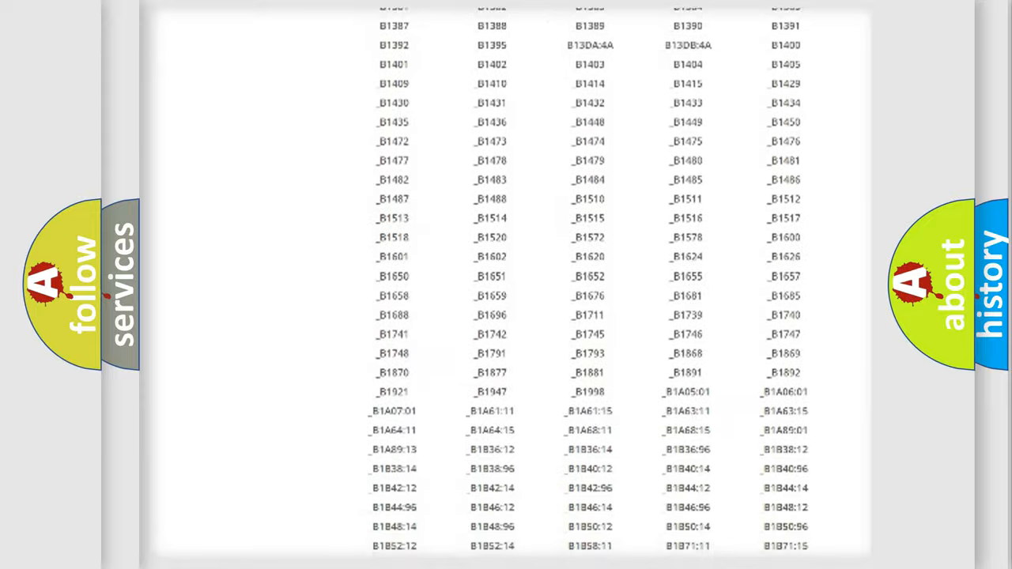